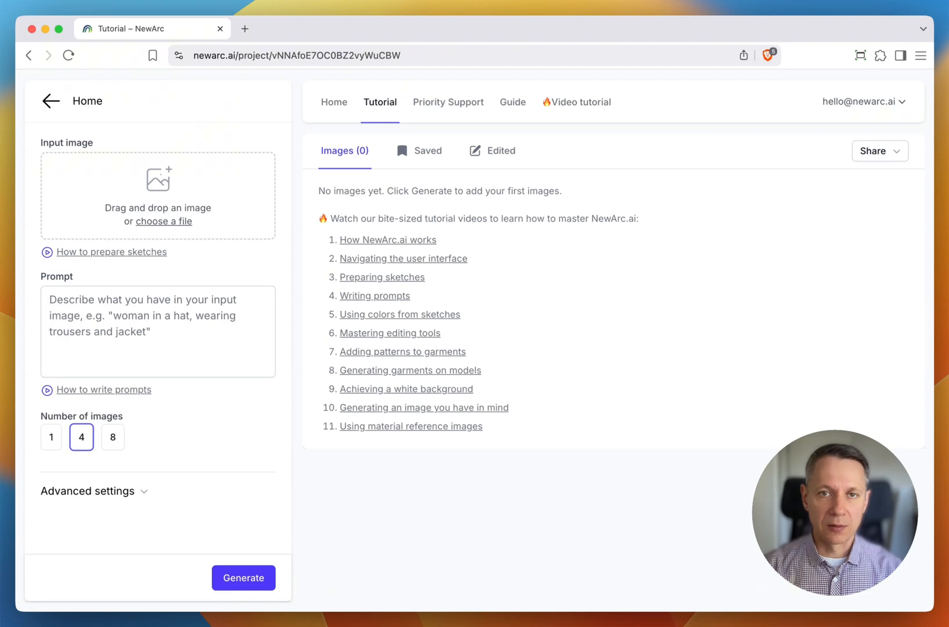
Step: Generate four renderings from the pink dress sketch with the prompt 'All red dress, puff sleeves, gathered waist, clean background'
{"action": "left_click", "coordinate": [242, 578]}
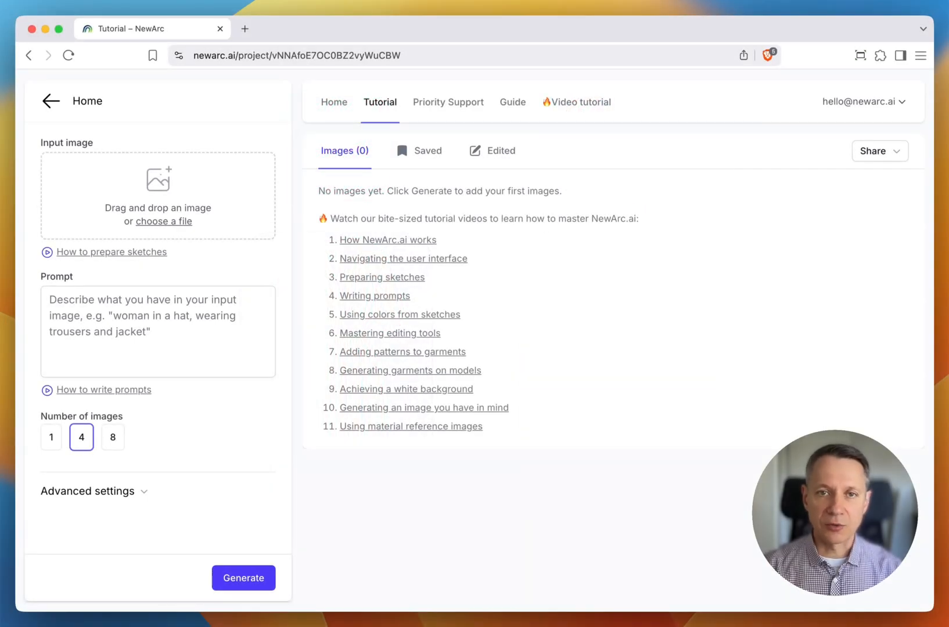
{"action": "left_click", "coordinate": [167, 222]}
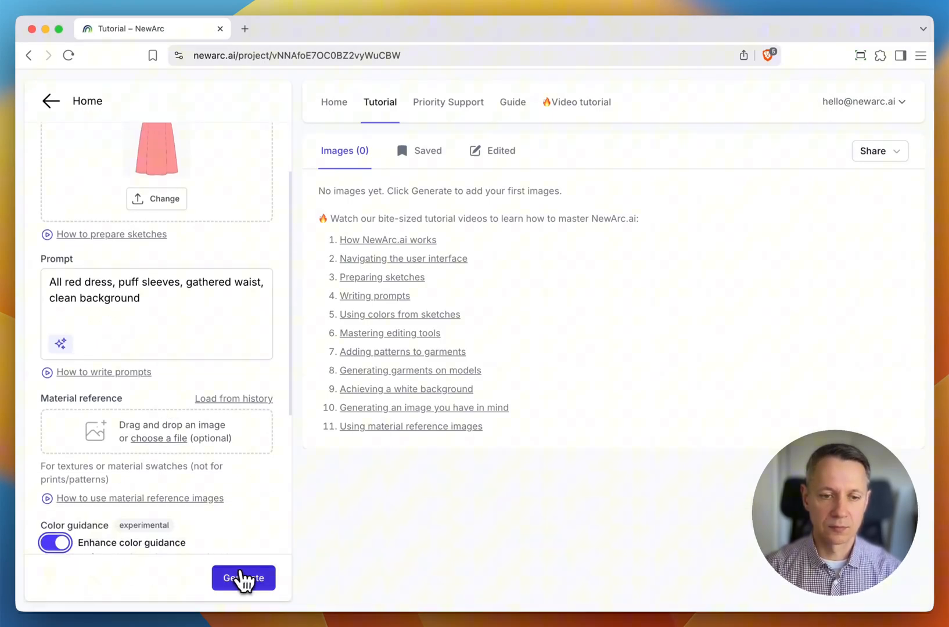
{"action": "left_click", "coordinate": [243, 579]}
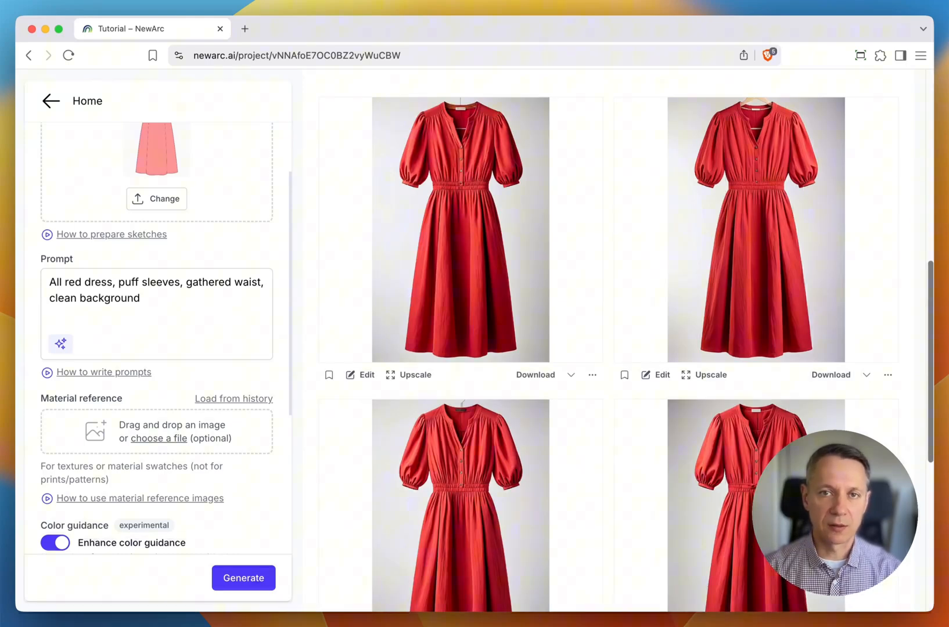
{"action": "scroll", "scroll_direction": "down", "scroll_amount": 3}
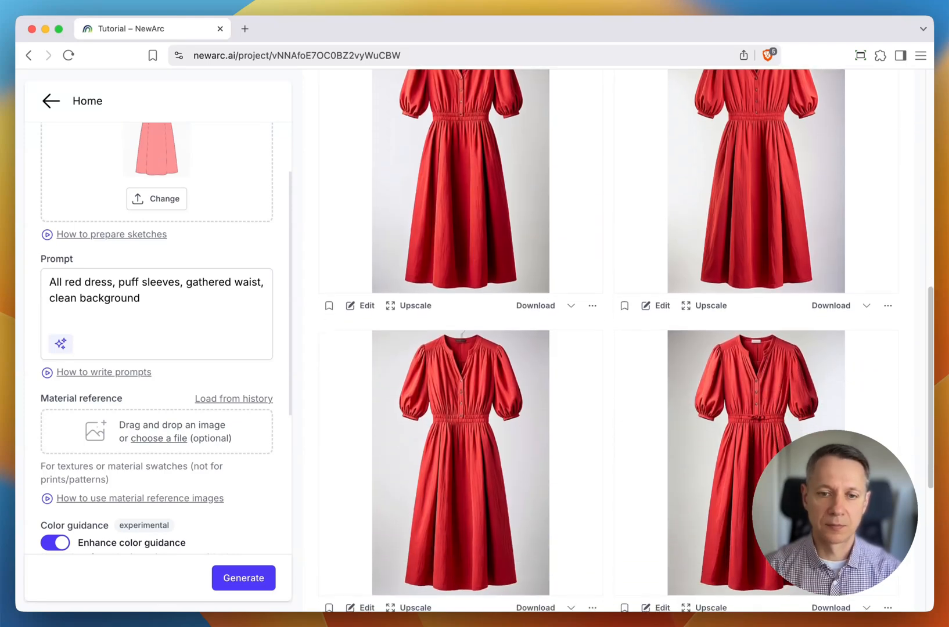
Step: Bring one generated red dress into the editor with the Patterns tool active on the entire product
{"action": "left_click", "coordinate": [366, 305]}
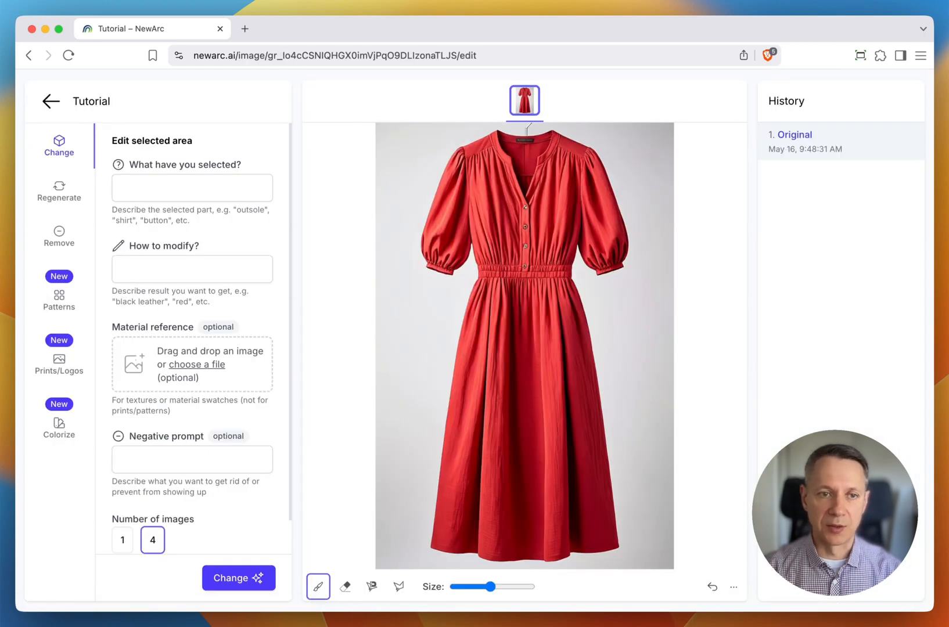
{"action": "left_click", "coordinate": [59, 296]}
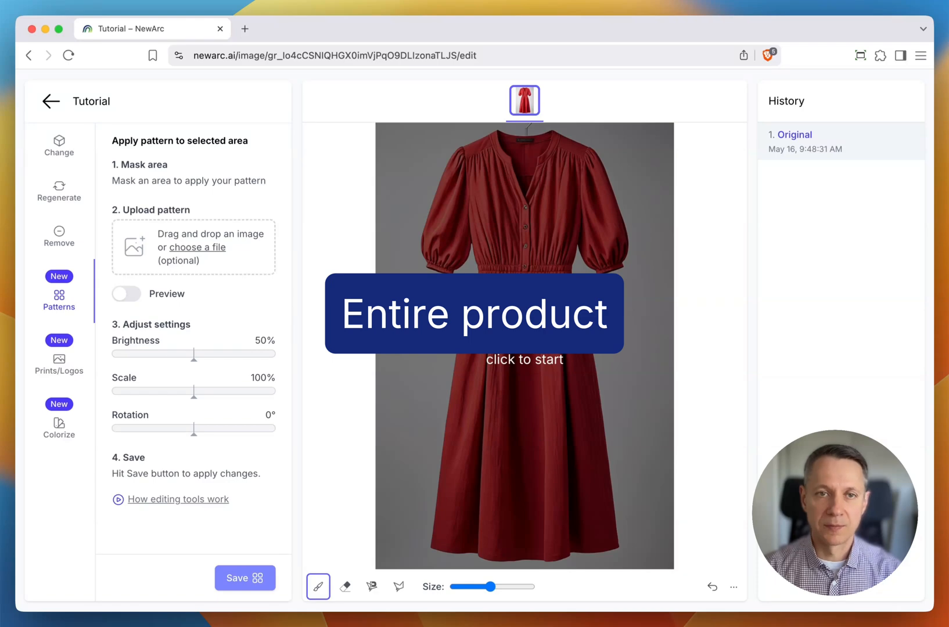
Step: Apply pattern.png over the auto-masked dress at Brightness 47%, Scale 44%, Rotation -4° and save it
{"action": "left_click", "coordinate": [524, 312]}
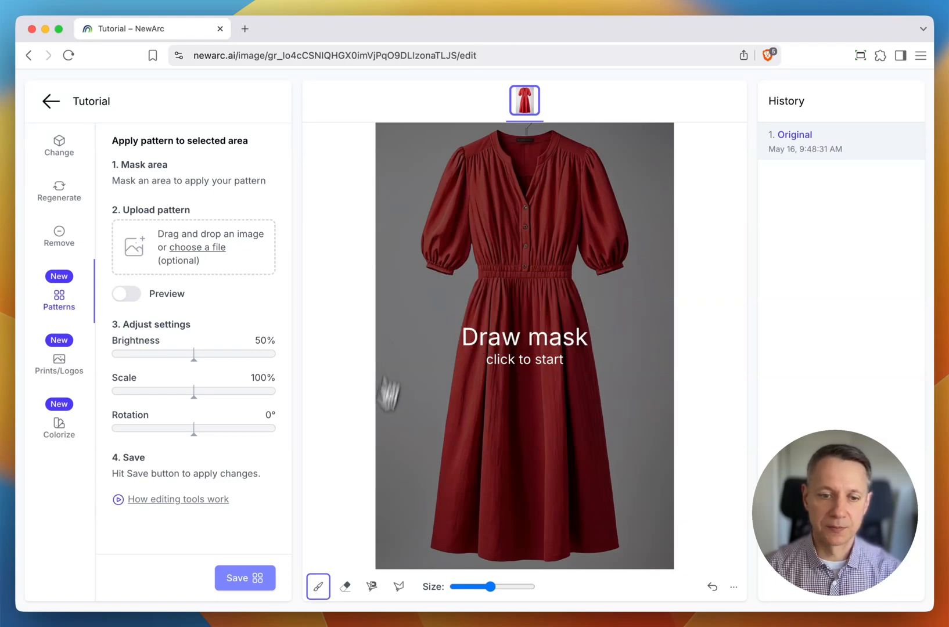
{"action": "left_click", "coordinate": [370, 586]}
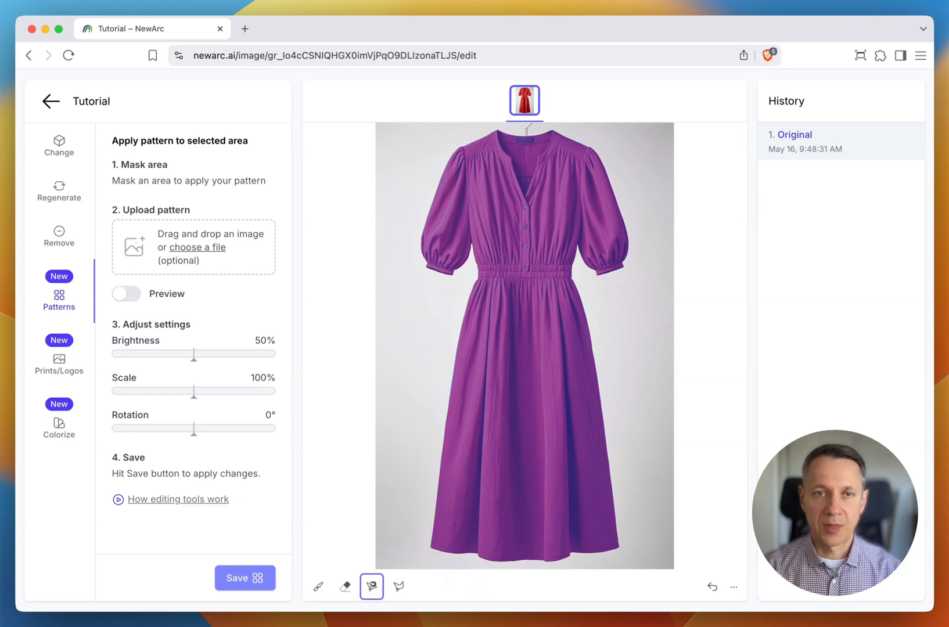
{"action": "mouse_move", "coordinate": [220, 259]}
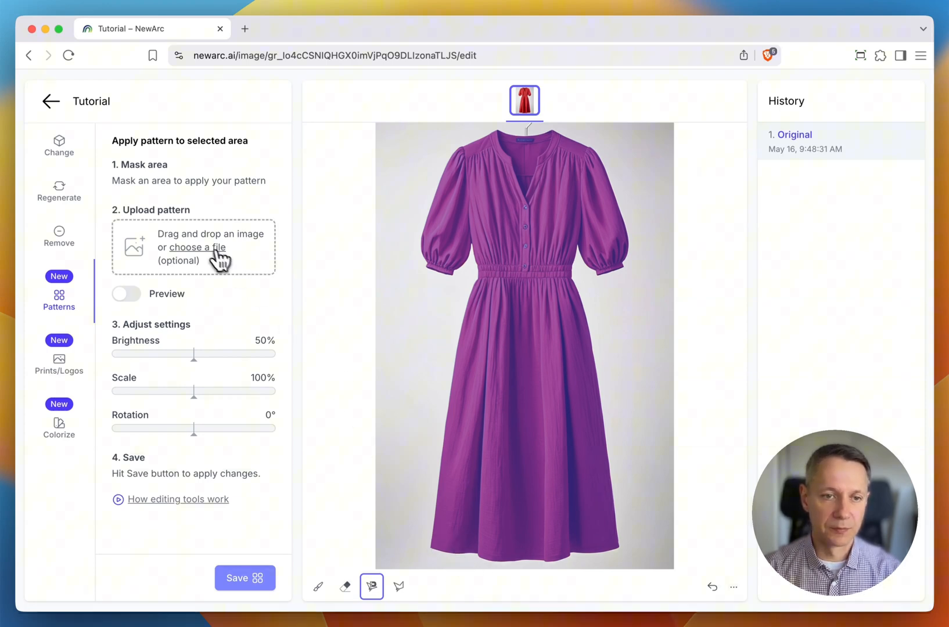
{"action": "left_click", "coordinate": [196, 248]}
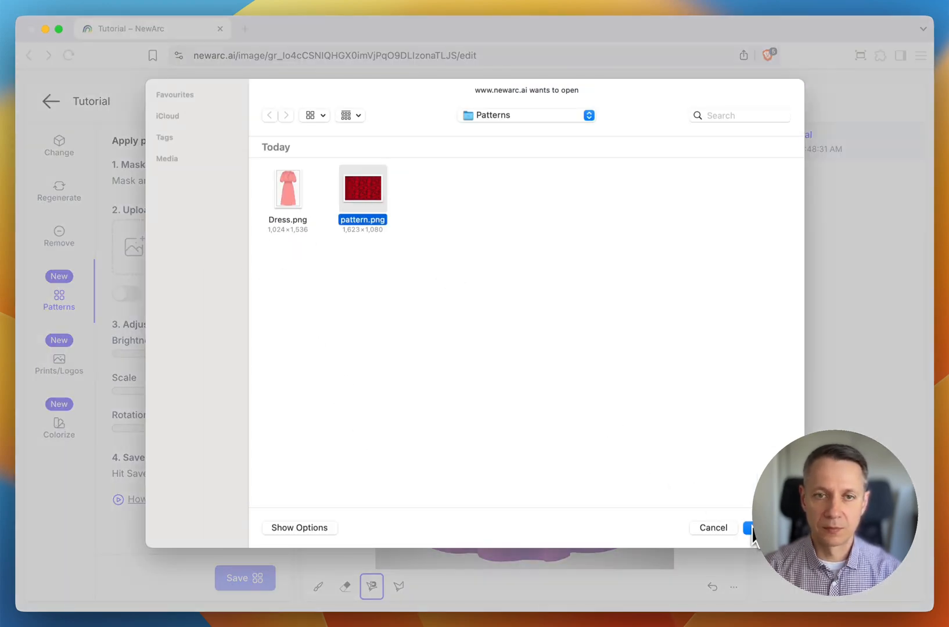
{"action": "left_click", "coordinate": [749, 528]}
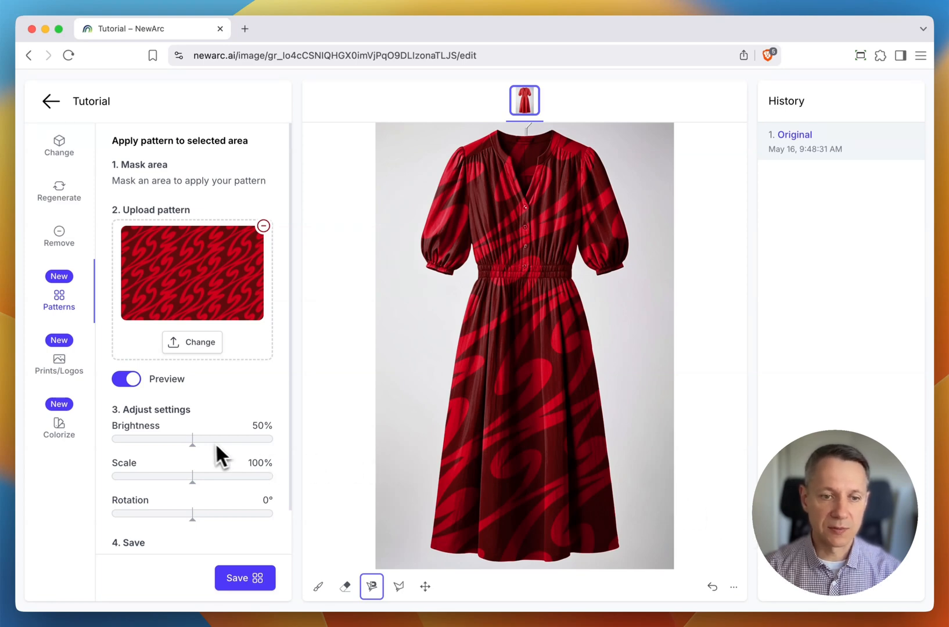
{"action": "left_click_drag", "start_coordinate": [199, 439], "coordinate": [192, 439]}
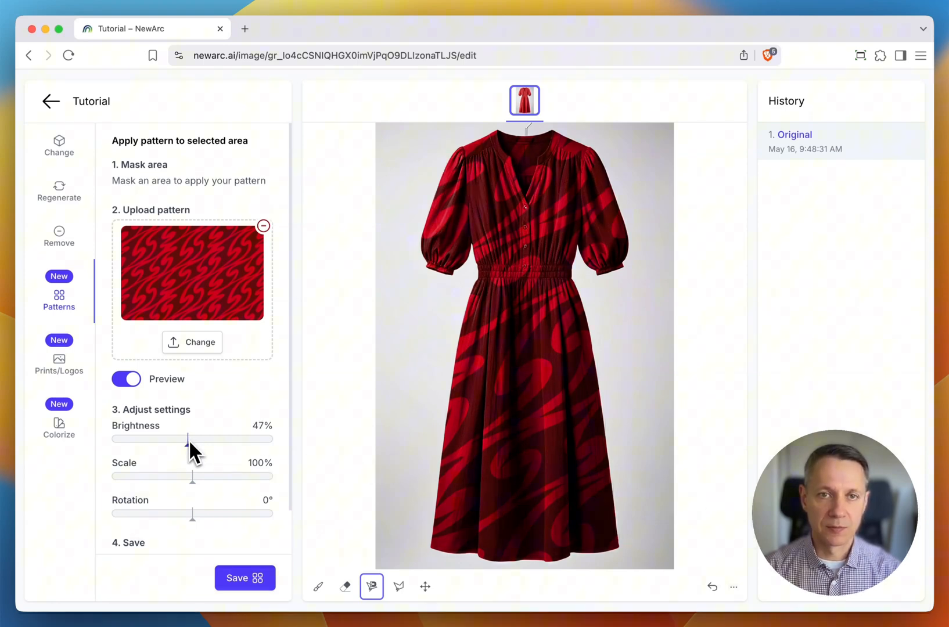
{"action": "left_click_drag", "start_coordinate": [193, 477], "coordinate": [126, 476]}
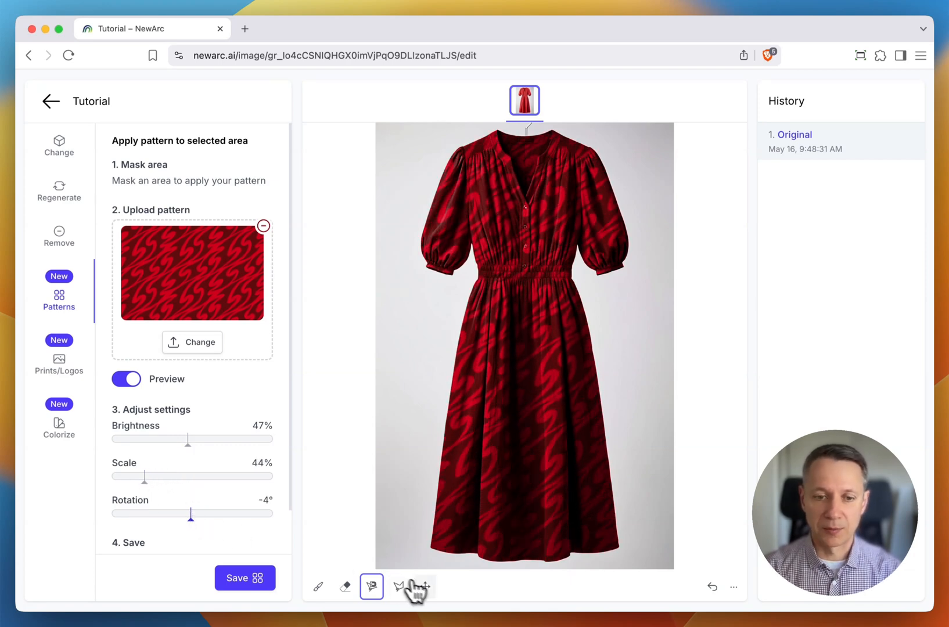
{"action": "left_click", "coordinate": [399, 587]}
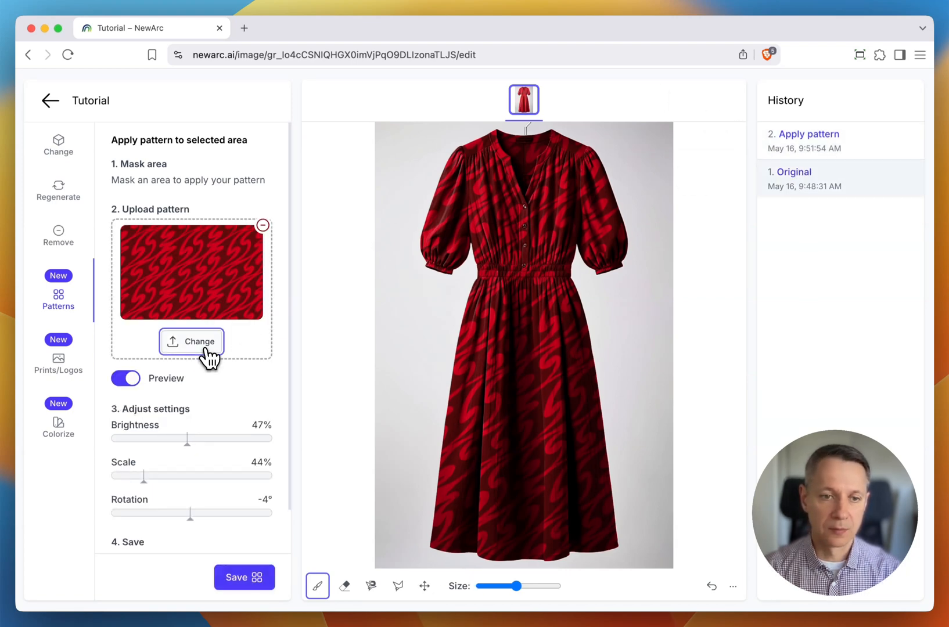
Step: Swap in the dark interlocking-arc pattern at Scale 33% across the whole dress and save it to history
{"action": "left_click", "coordinate": [192, 341]}
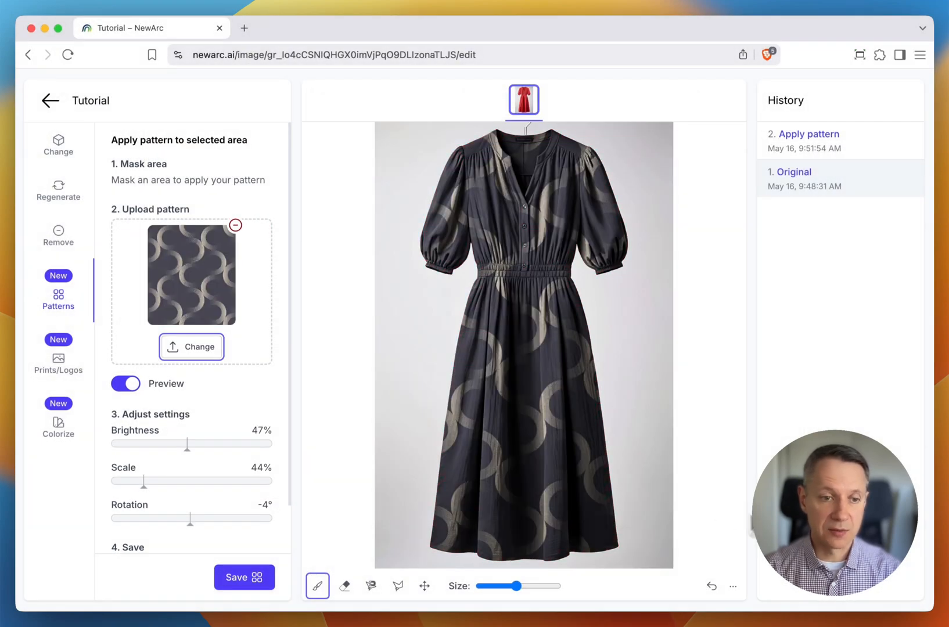
{"action": "left_click_drag", "start_coordinate": [185, 444], "coordinate": [184, 443]}
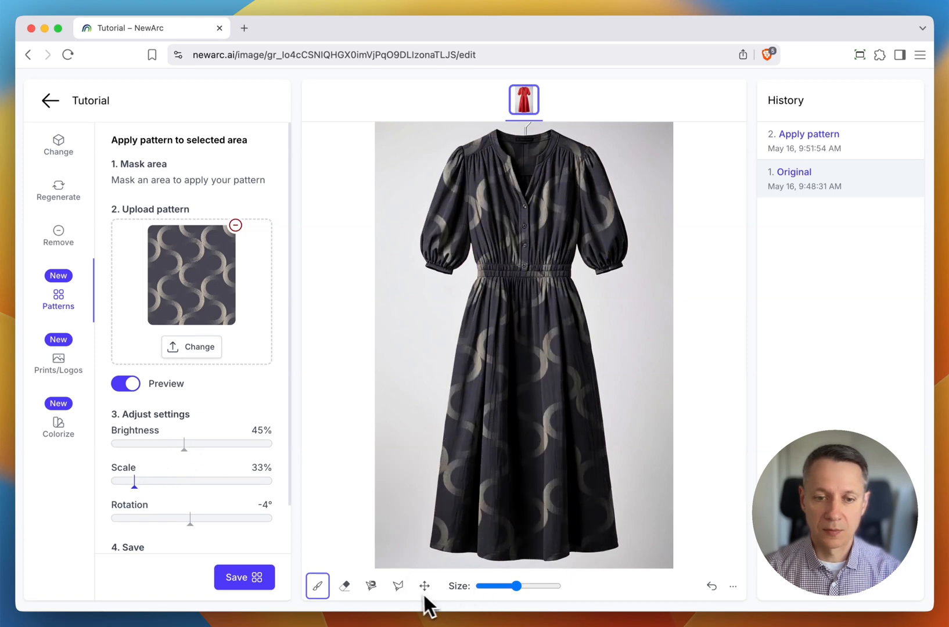
{"action": "left_click", "coordinate": [424, 586]}
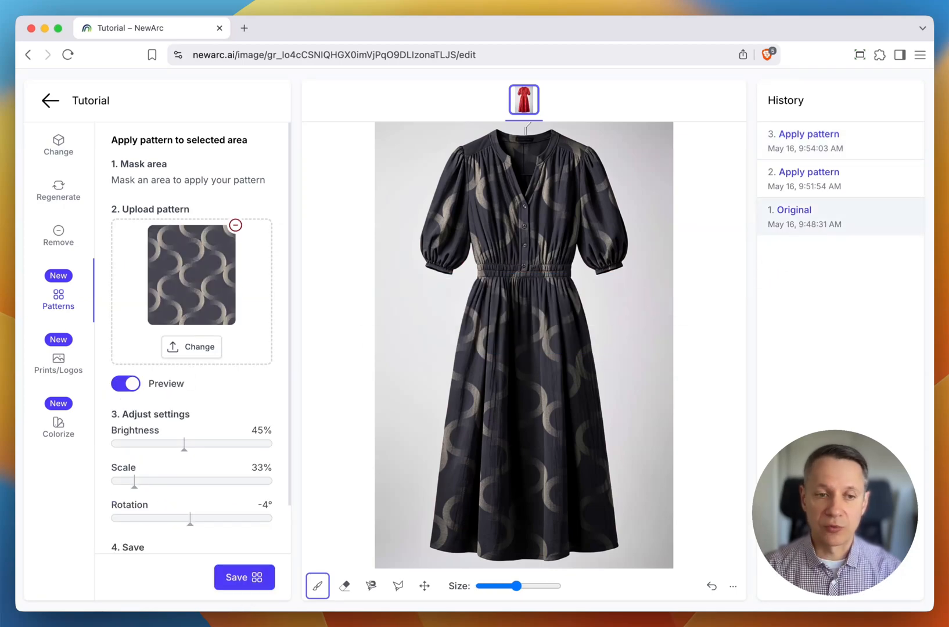
Step: Revert to the Original plain dress and load the red swirl pattern onto the auto-selected skirt
{"action": "left_click", "coordinate": [125, 383]}
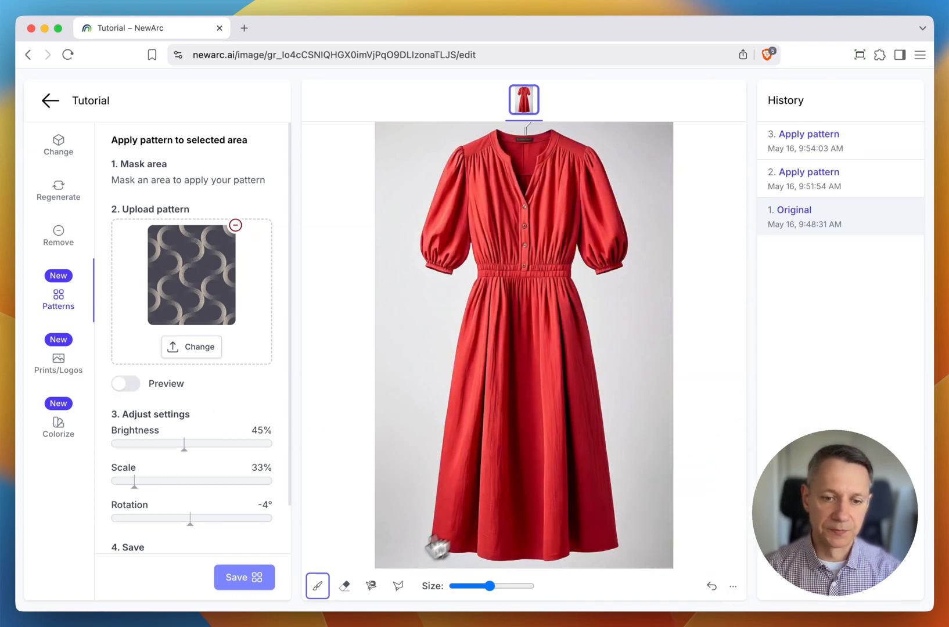
{"action": "left_click", "coordinate": [370, 586]}
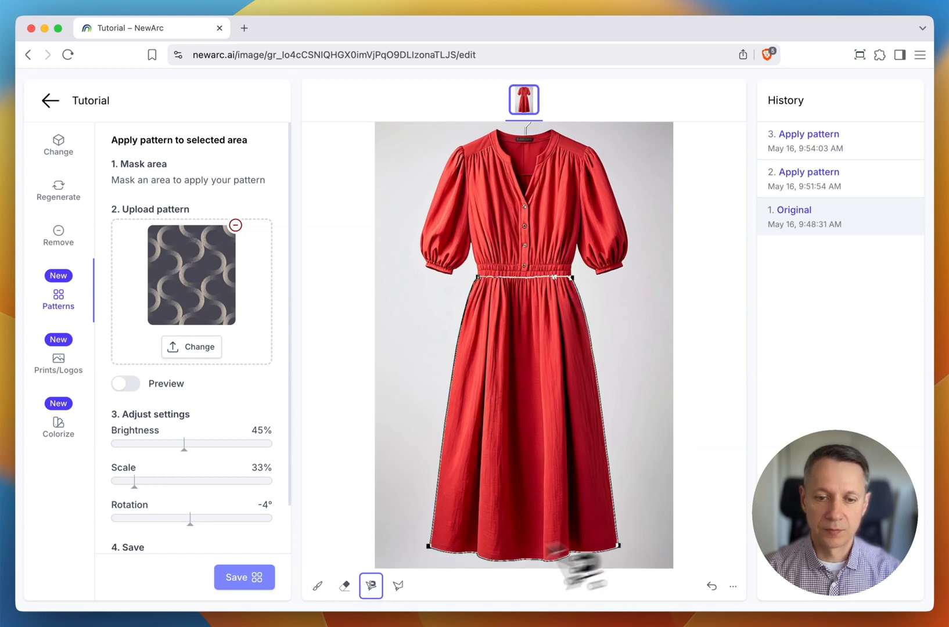
{"action": "left_click", "coordinate": [190, 348]}
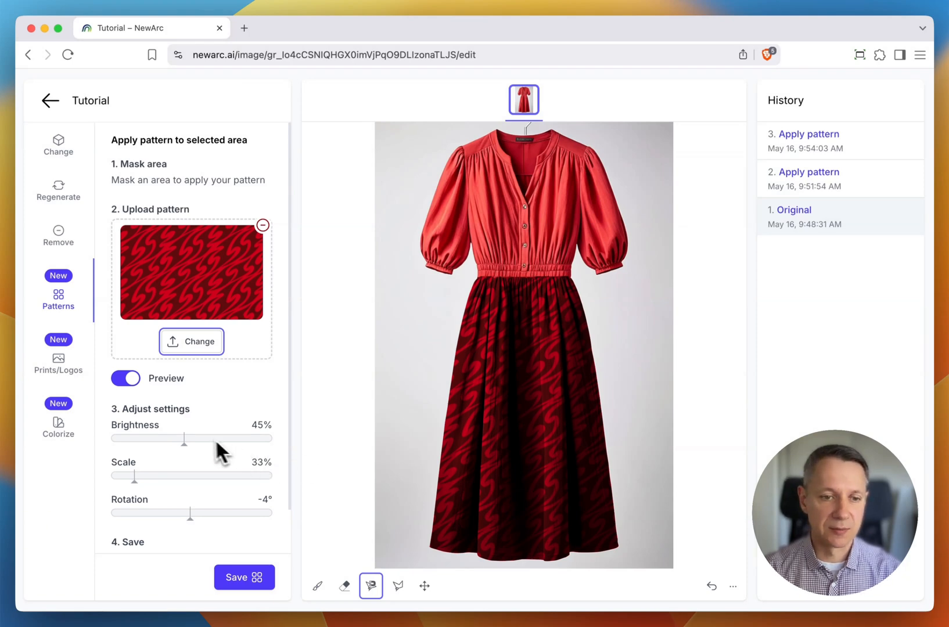
Step: Set the skirt pattern Brightness to 50% and save that version
{"action": "left_click_drag", "start_coordinate": [183, 438], "coordinate": [209, 438]}
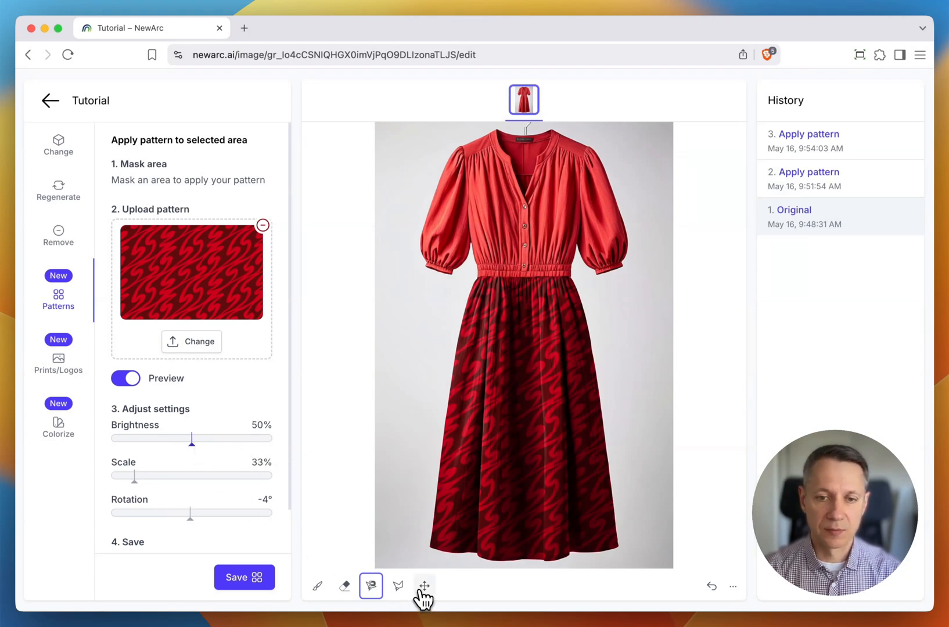
{"action": "left_click", "coordinate": [425, 586]}
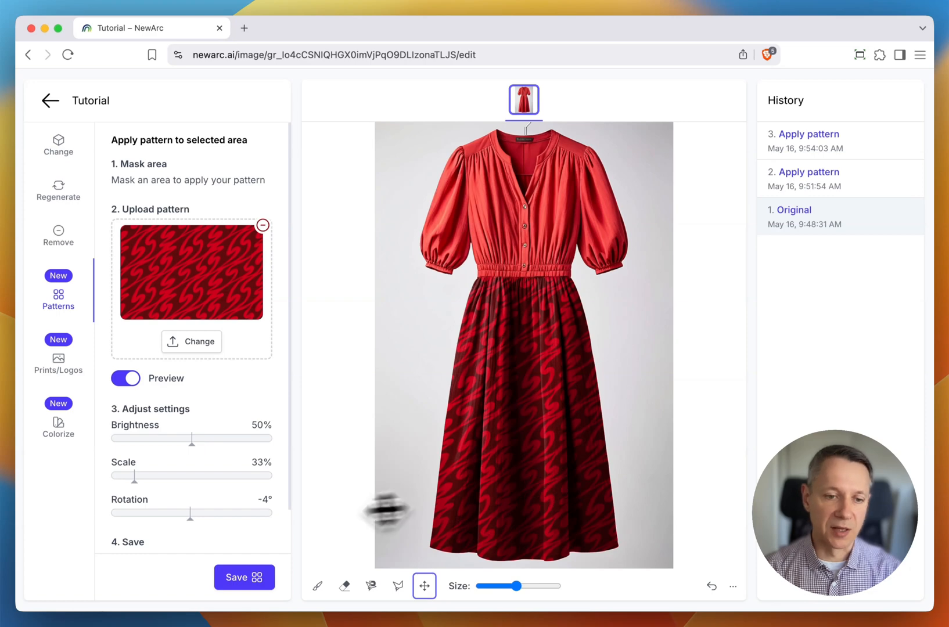
{"action": "left_click", "coordinate": [244, 576]}
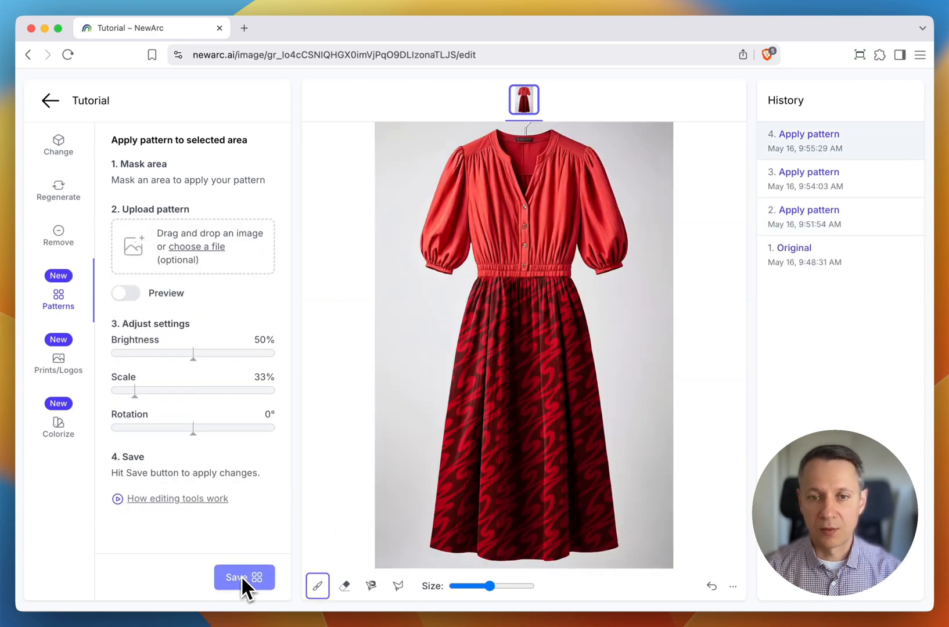
{"action": "mouse_move", "coordinate": [251, 590]}
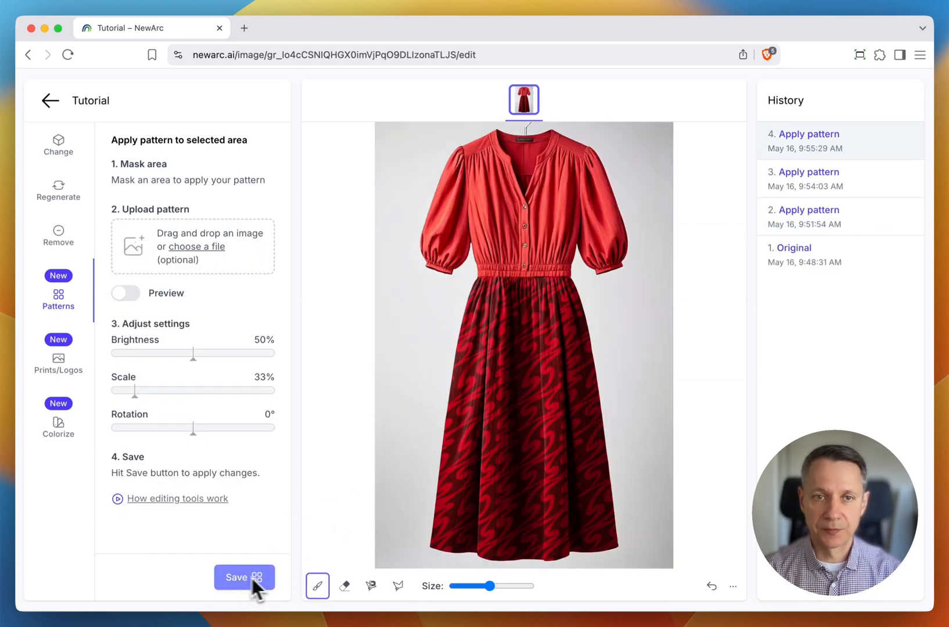
Step: Apply the swirl pattern to the auto-selected waistband and save, then start masking the right sleeve
{"action": "left_click", "coordinate": [371, 586]}
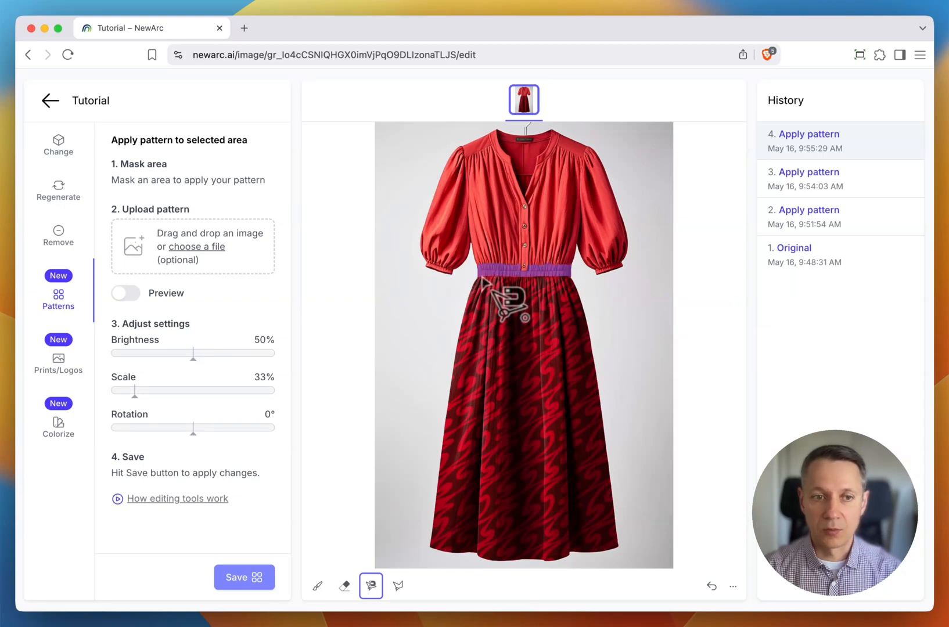
{"action": "left_click", "coordinate": [195, 246]}
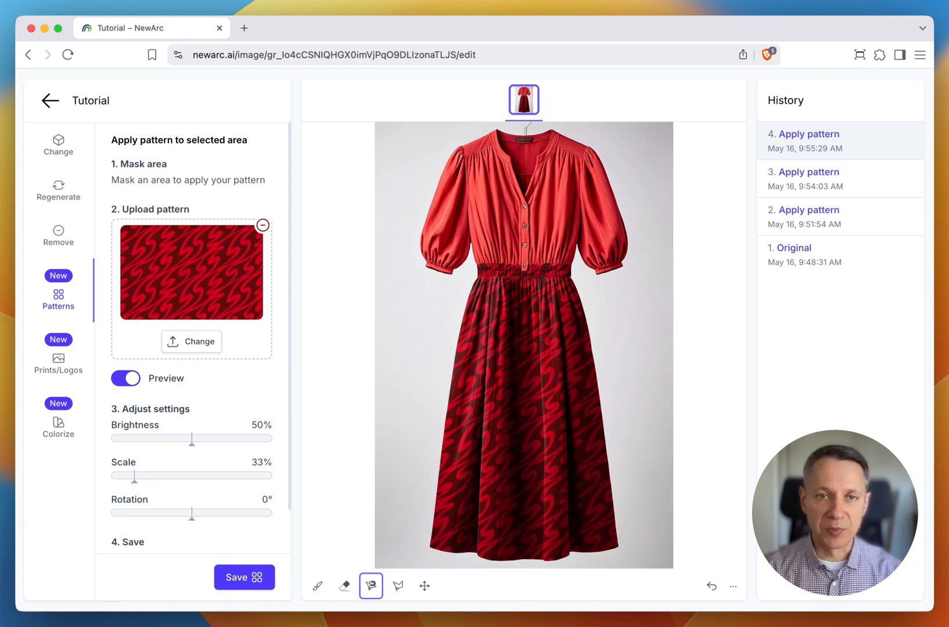
{"action": "left_click", "coordinate": [424, 586]}
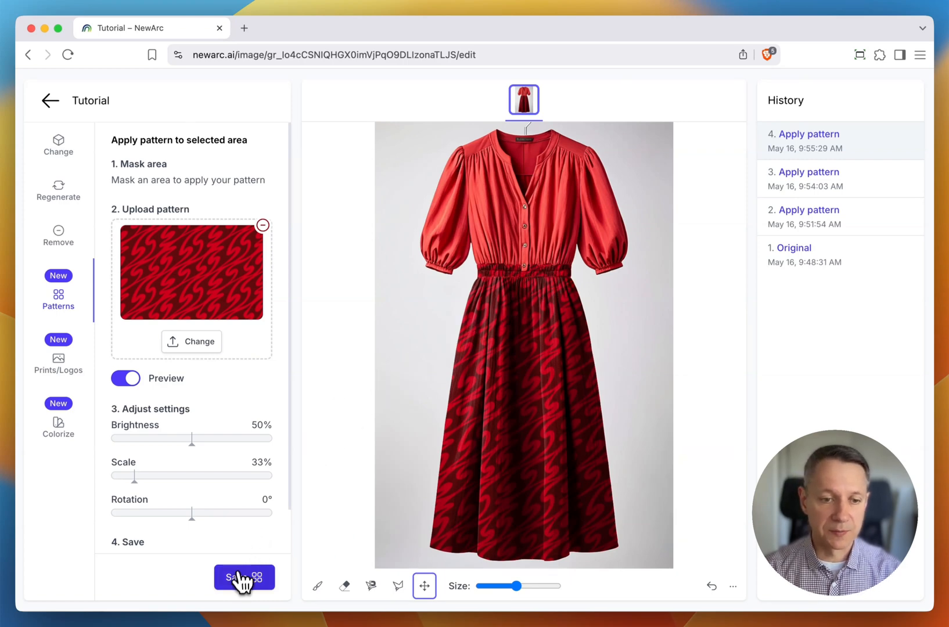
{"action": "left_click", "coordinate": [244, 576]}
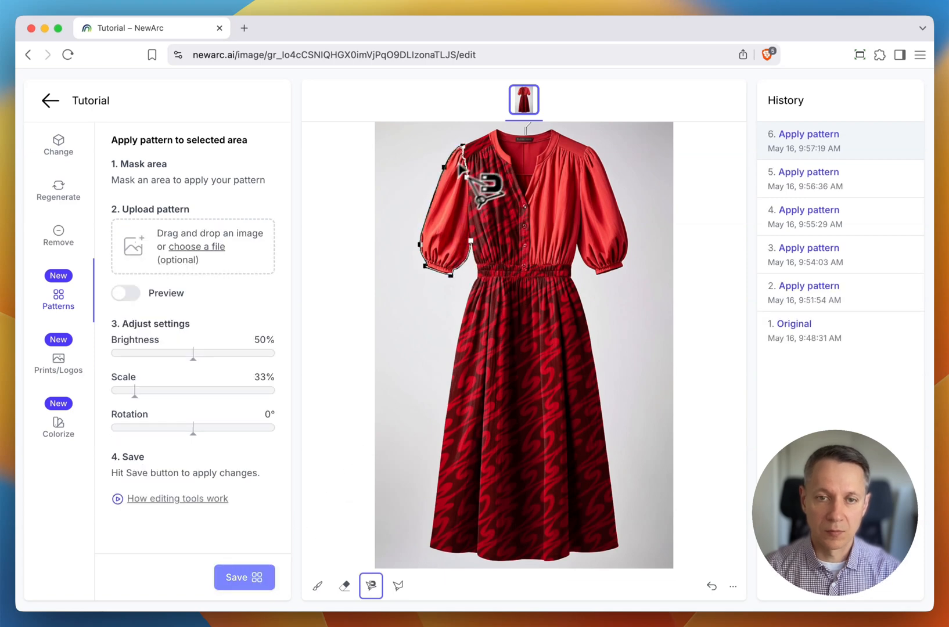
{"action": "left_click_drag", "start_coordinate": [193, 353], "coordinate": [196, 354]}
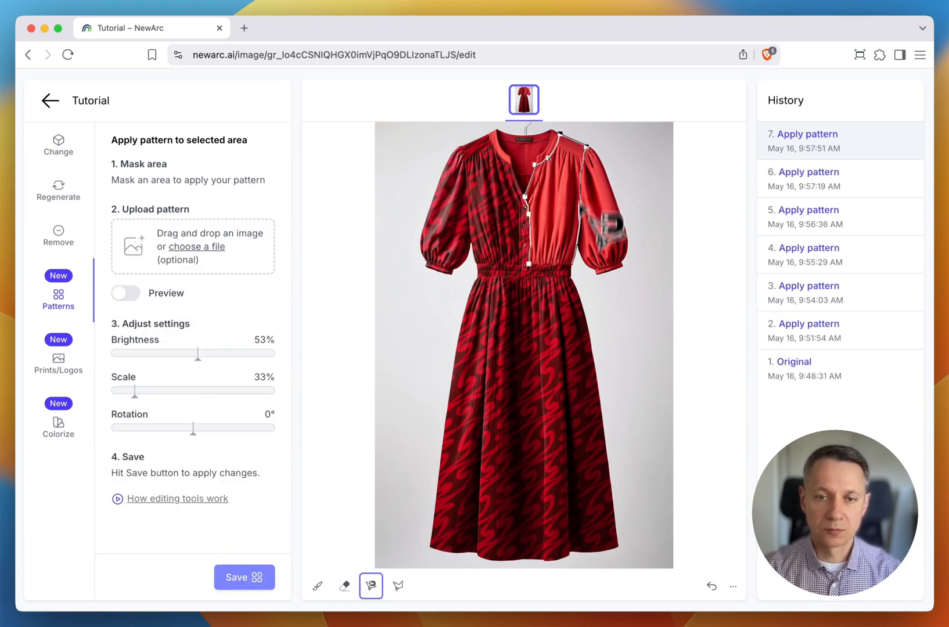